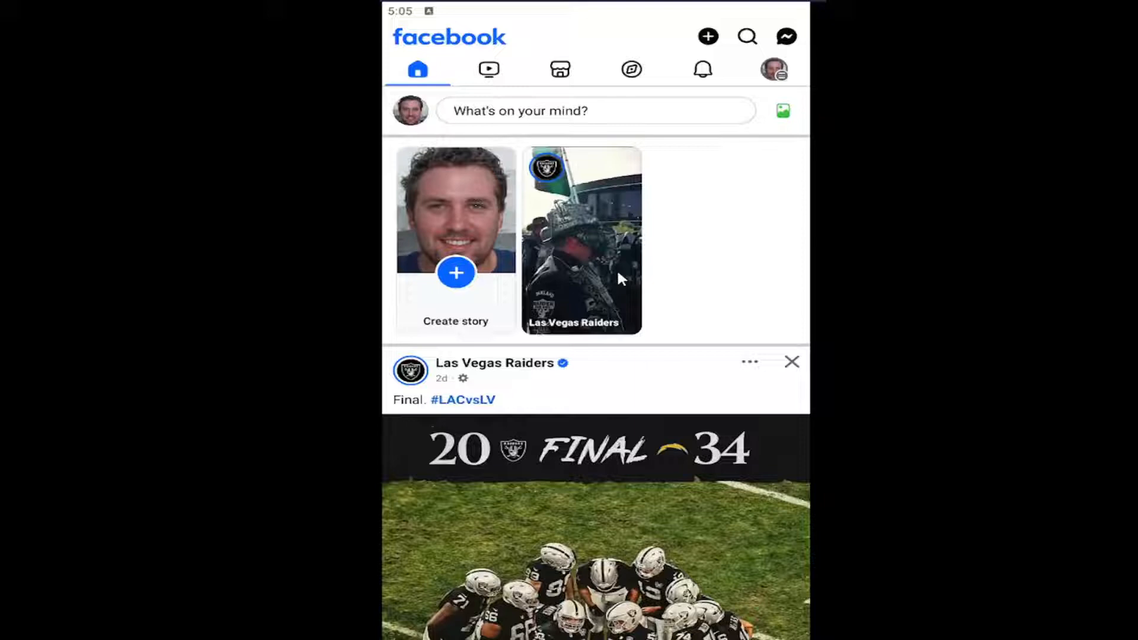
mouse_move(775, 70)
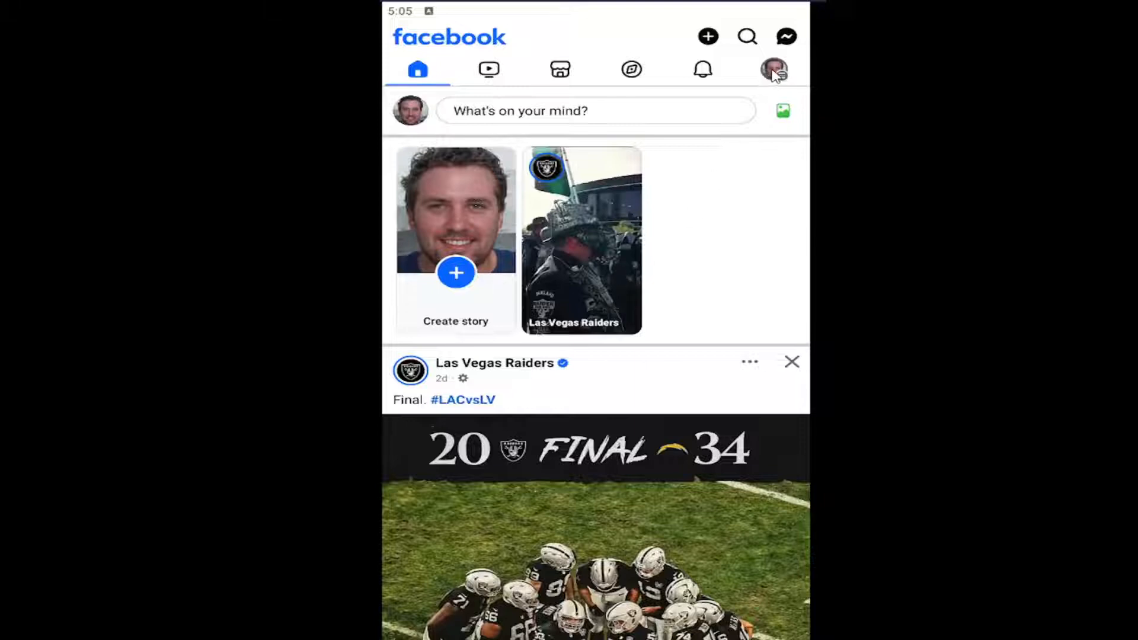
Open the main account Menu from the profile picture tab
left_click(773, 69)
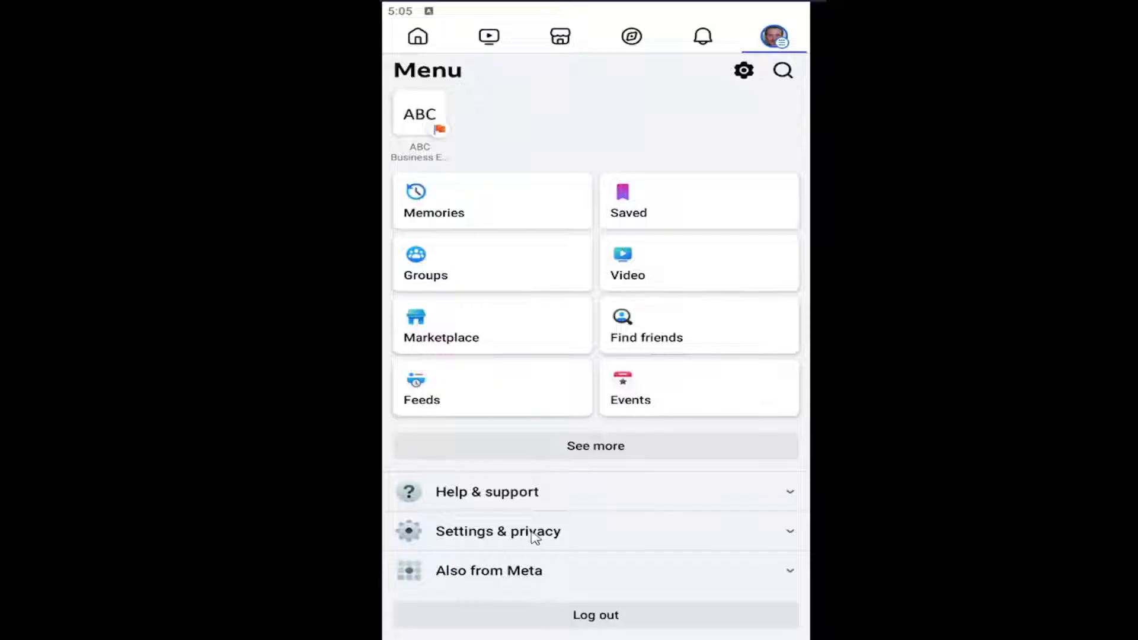
Open Settings from Settings & privacy and go to the Stories settings page
left_click(498, 531)
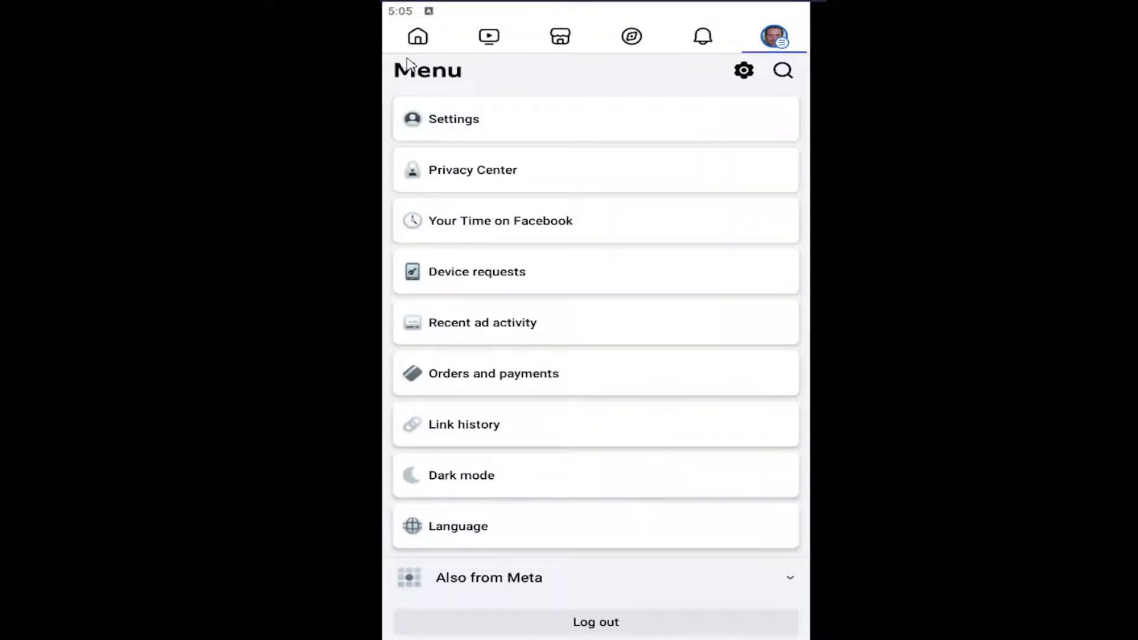
left_click(454, 120)
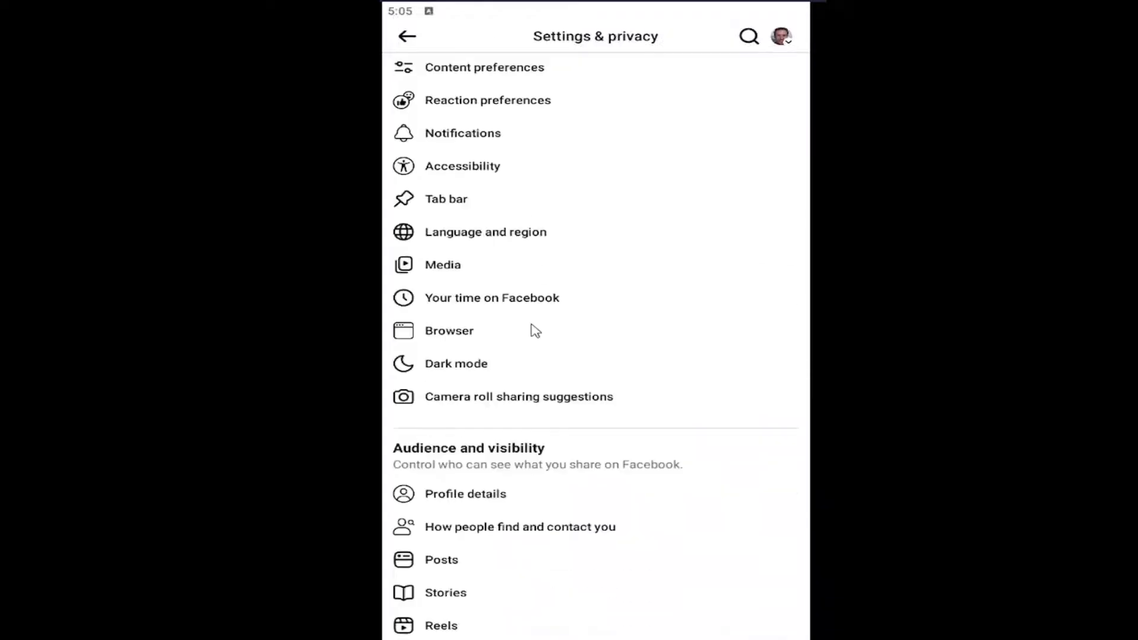
scroll("down", 3)
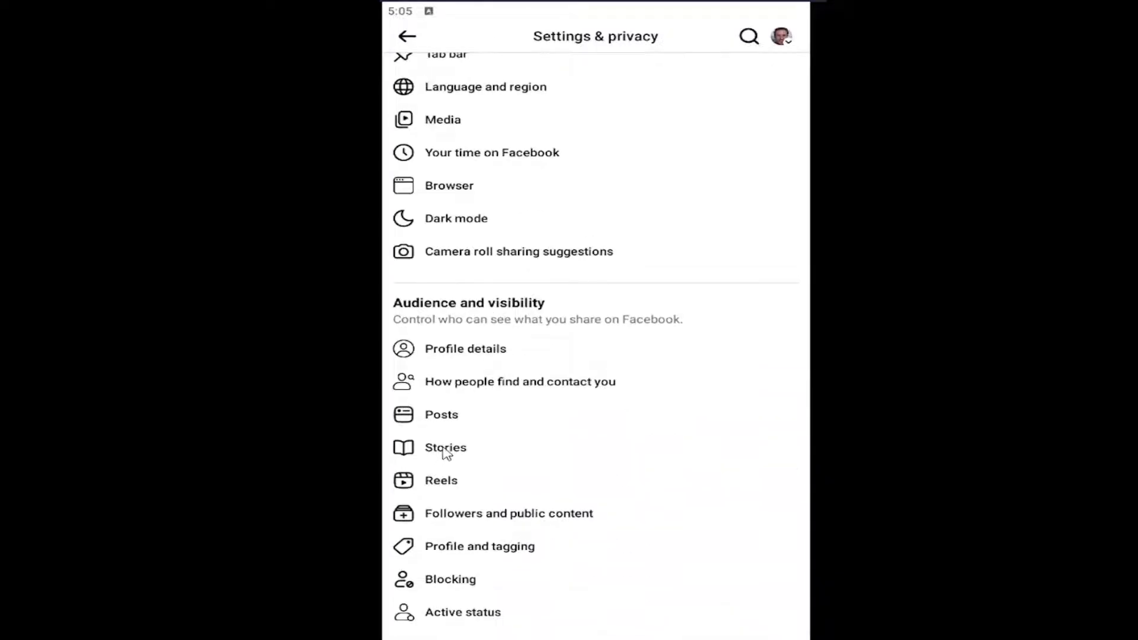
left_click(445, 448)
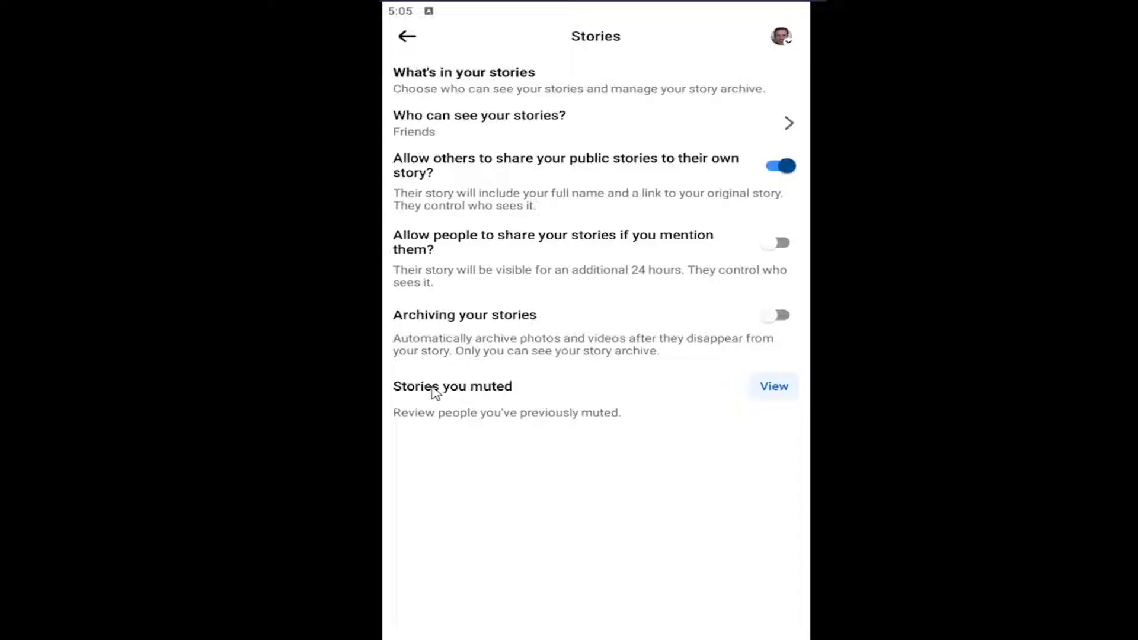
mouse_move(472, 130)
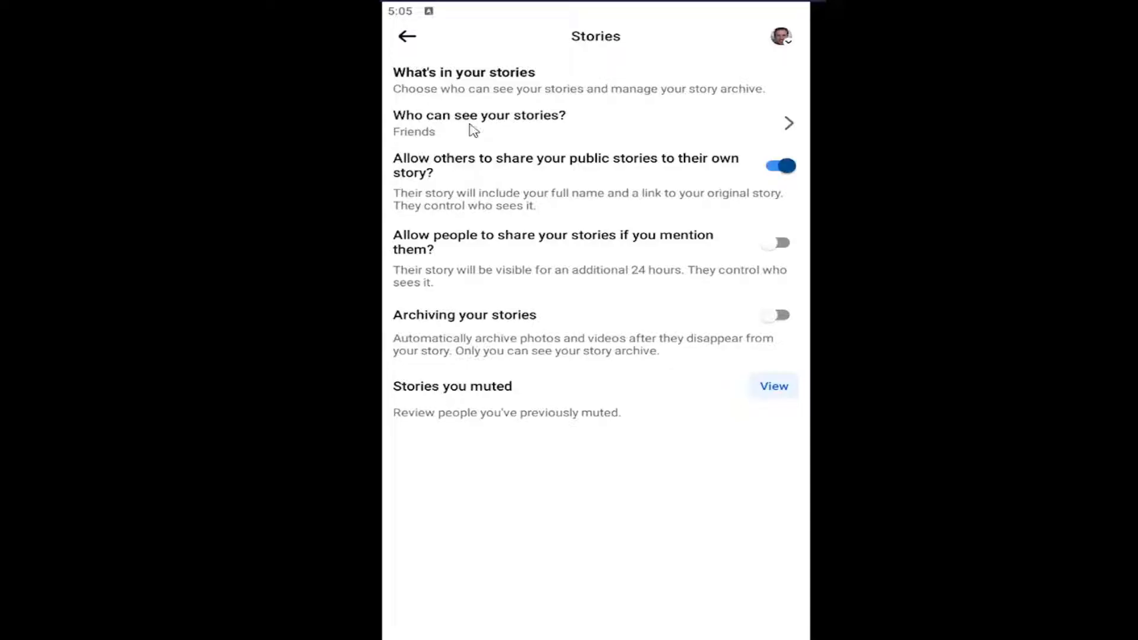
Review the 'Who can see your stories?' choices and save Friends as the audience
left_click(478, 123)
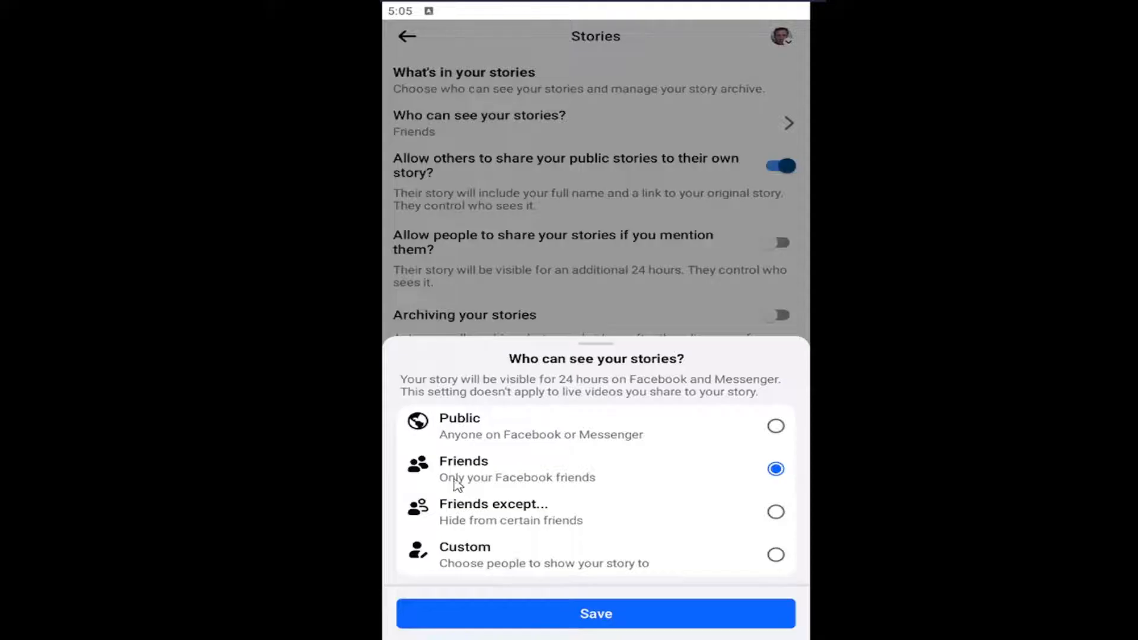
mouse_move(555, 567)
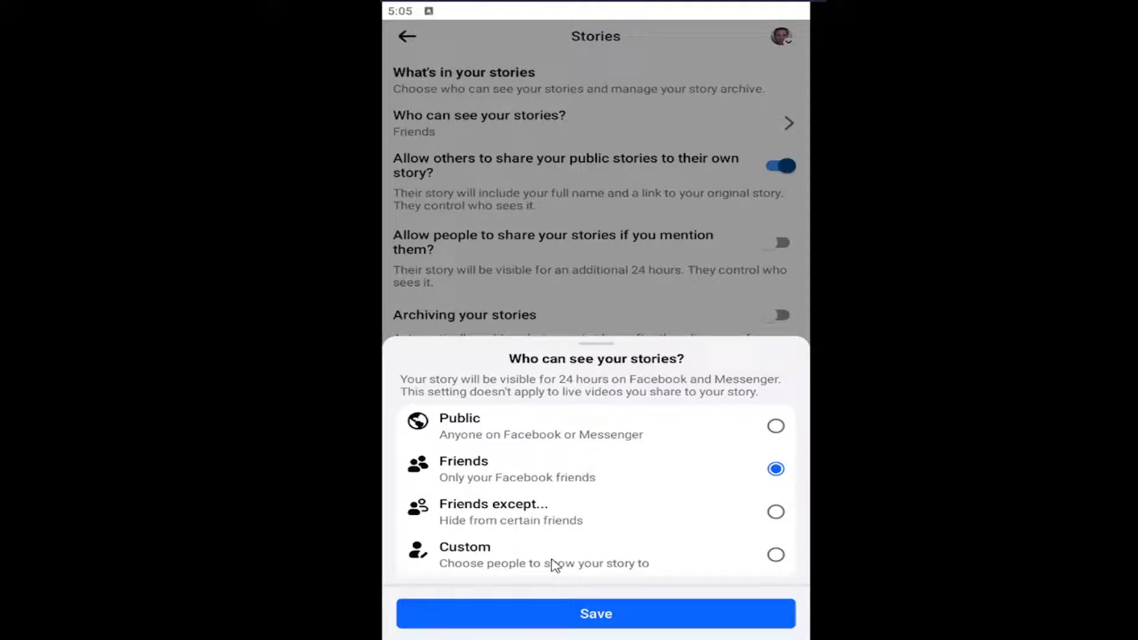
mouse_move(634, 532)
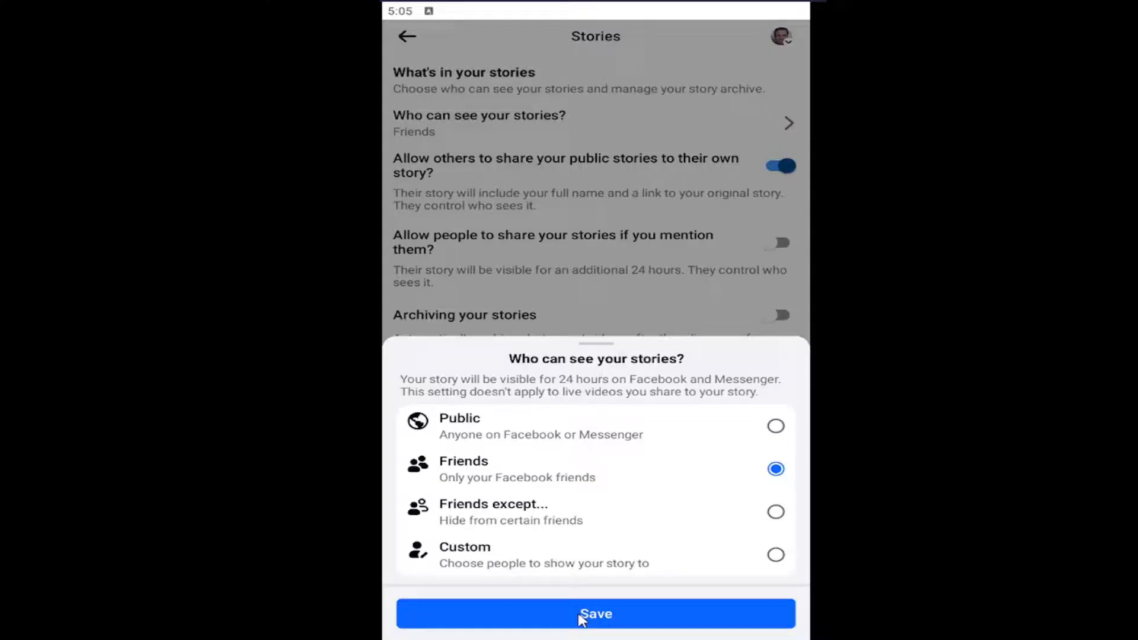
mouse_move(548, 233)
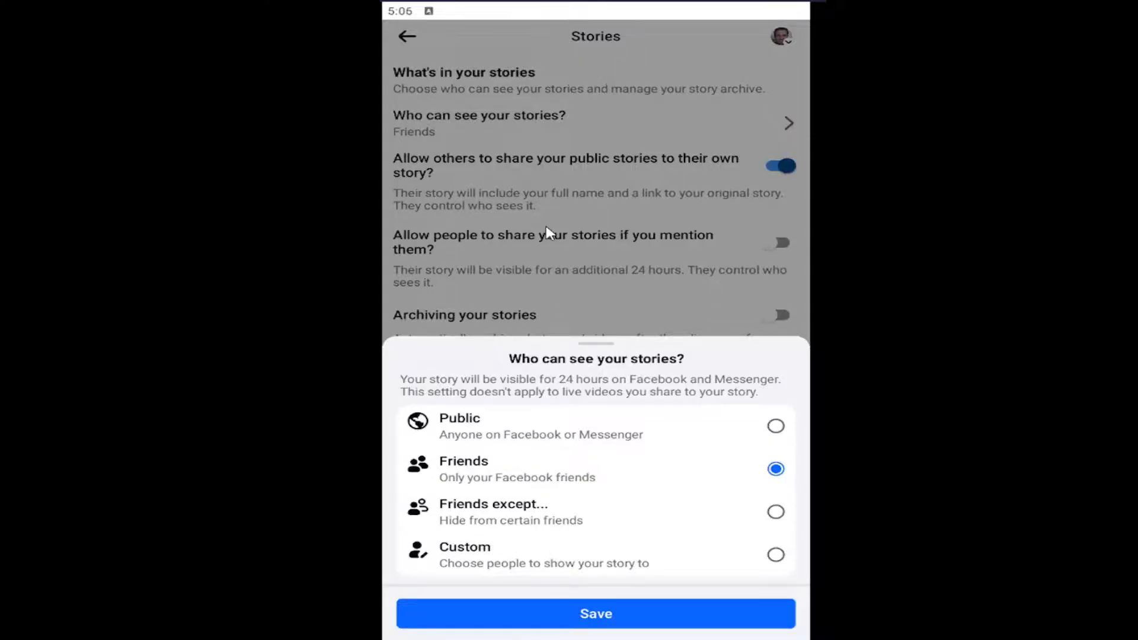
left_click(595, 613)
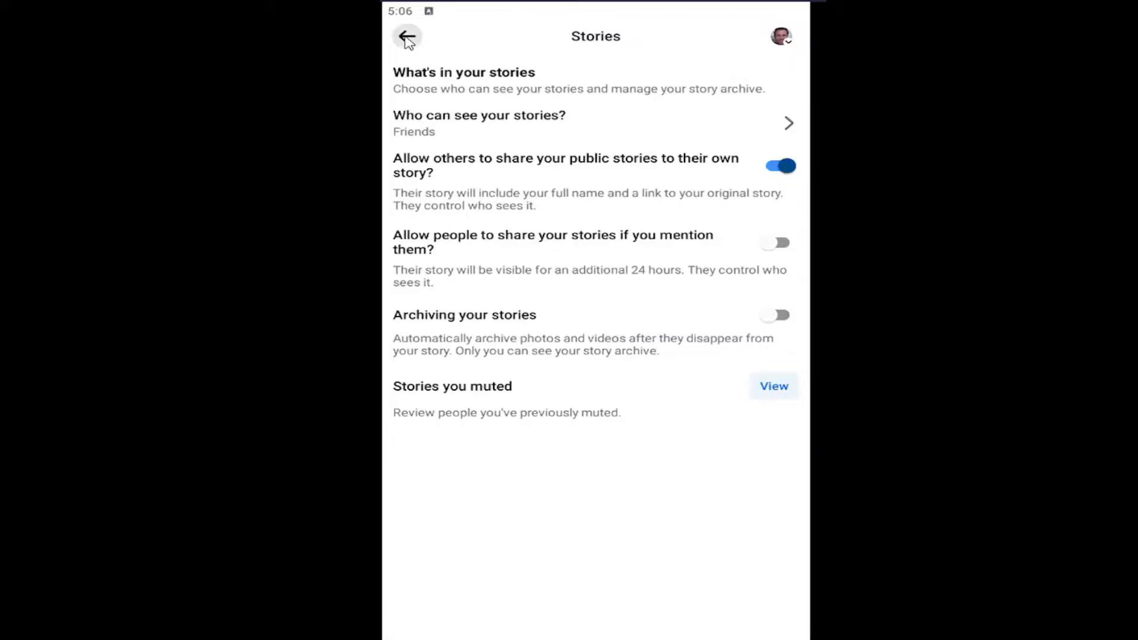
Leave the Stories settings and return to the home news feed
left_click(406, 36)
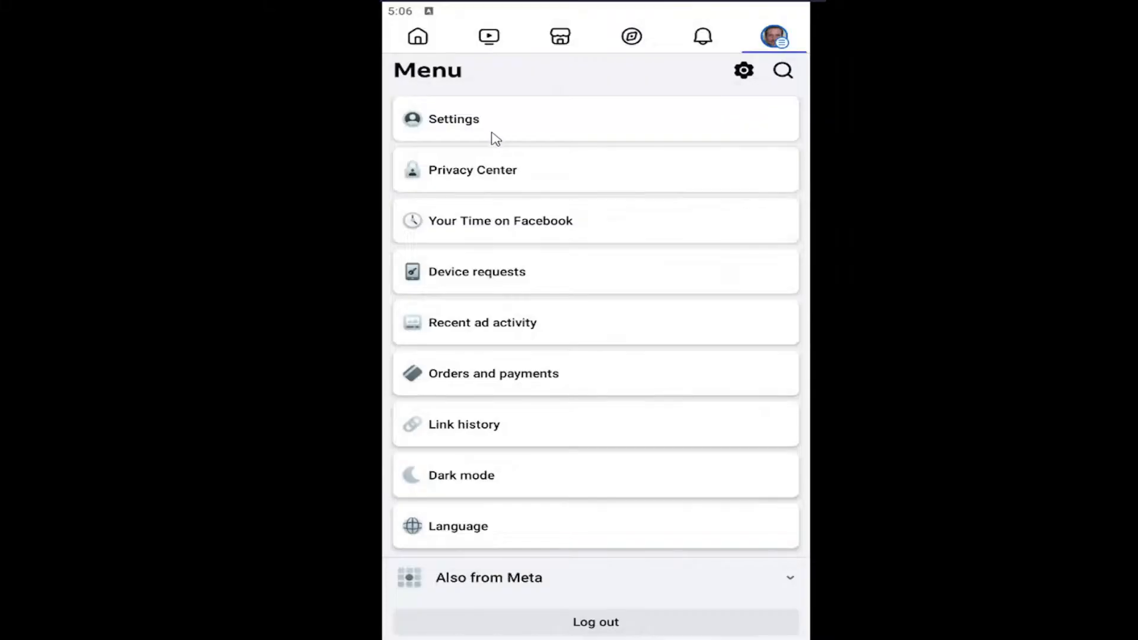
left_click(418, 37)
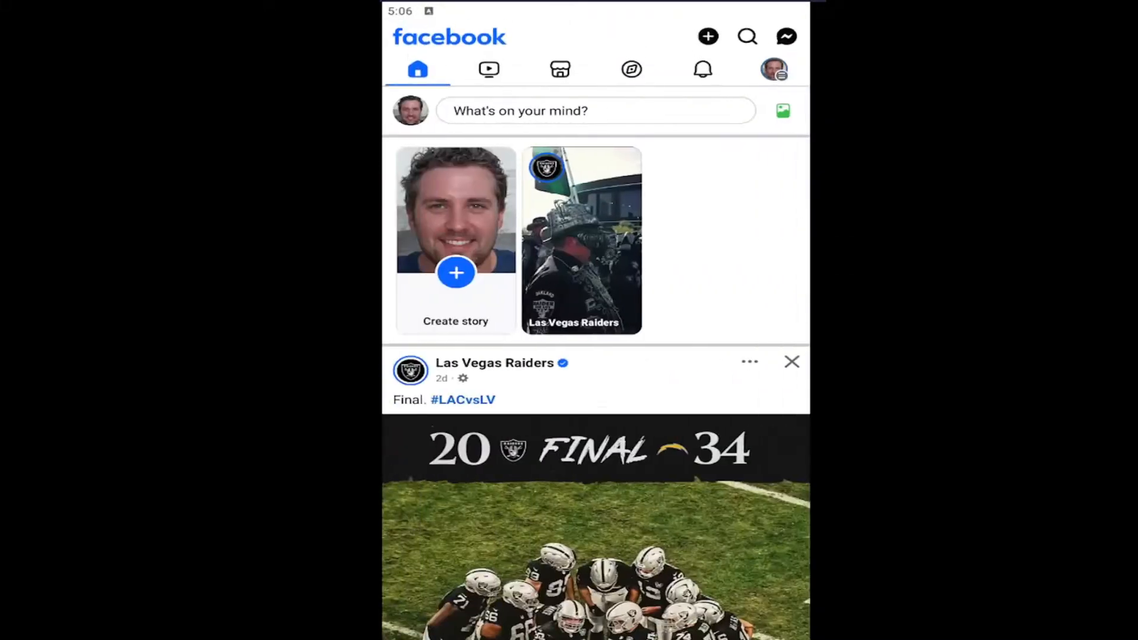